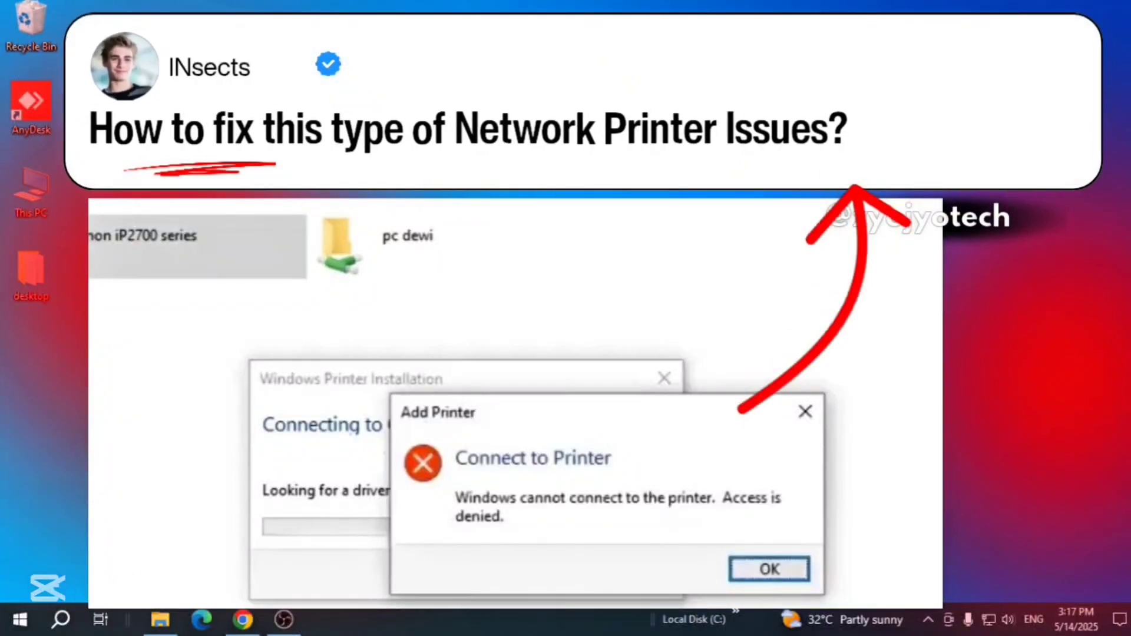
# Dismiss the printer access-denied error and close File Explorer, leaving the desktop clear
pyautogui.click(769, 569)
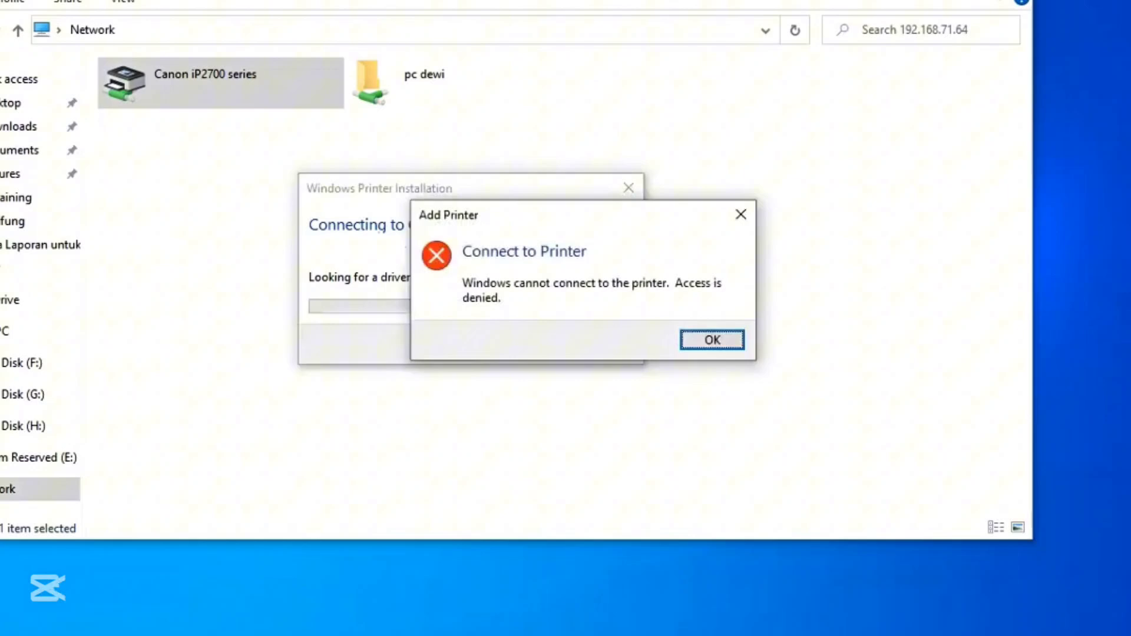
pyautogui.click(711, 340)
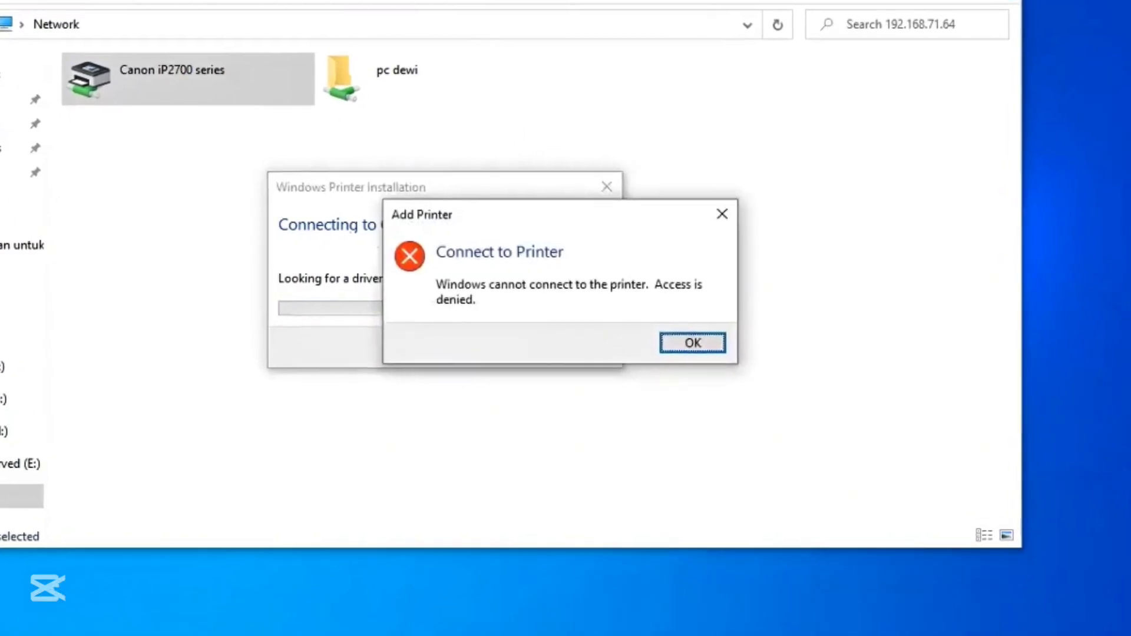
pyautogui.click(692, 342)
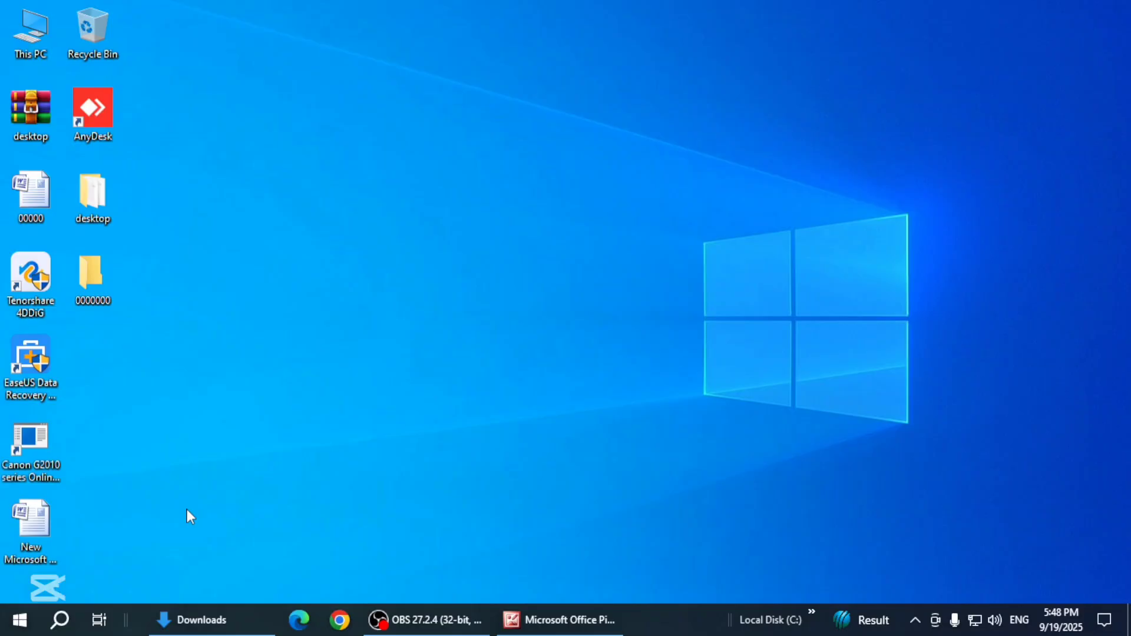
# Run gpedit.msc to launch the Local Group Policy Editor
pyautogui.write('gpedit.msc')
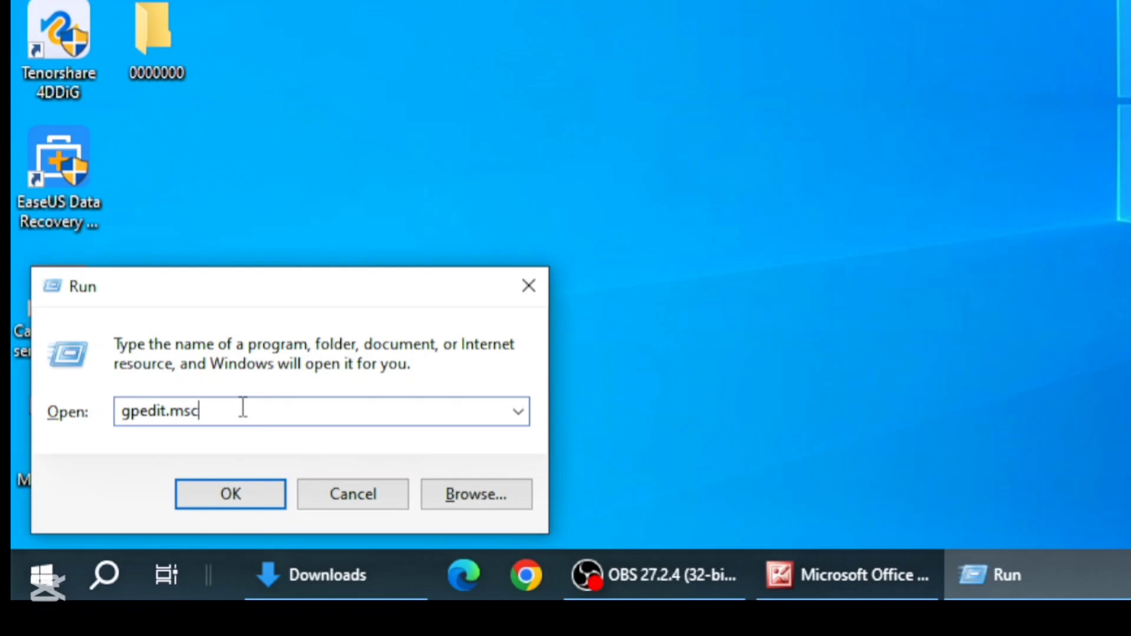
pyautogui.click(229, 495)
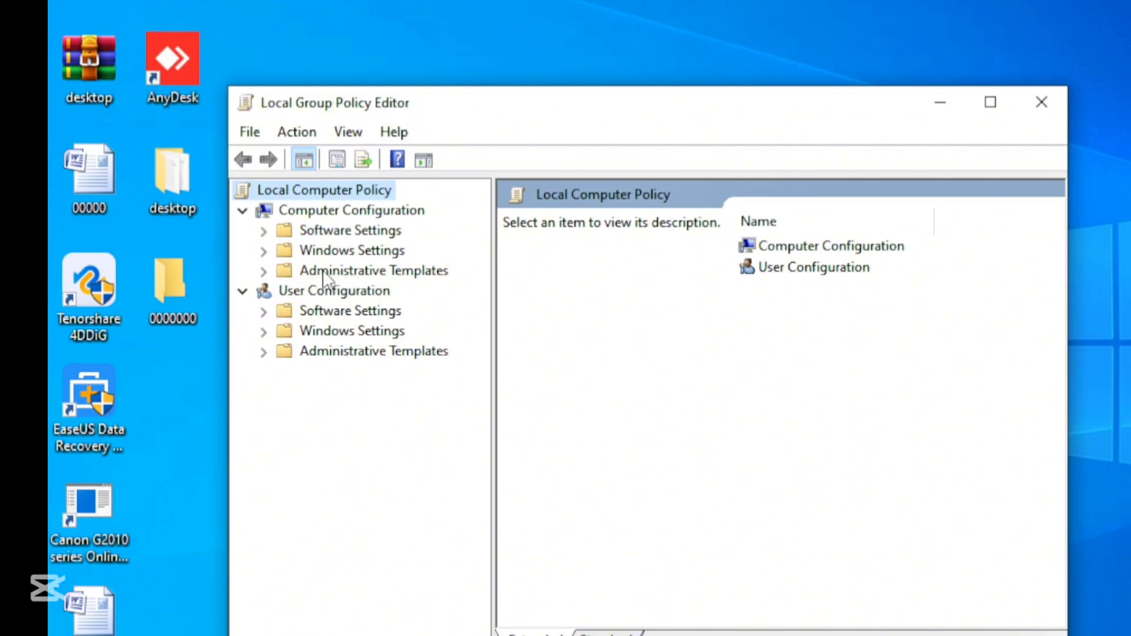
# Open Point and Print Restrictions under Computer Configuration > Administrative Templates > Printers
pyautogui.click(373, 270)
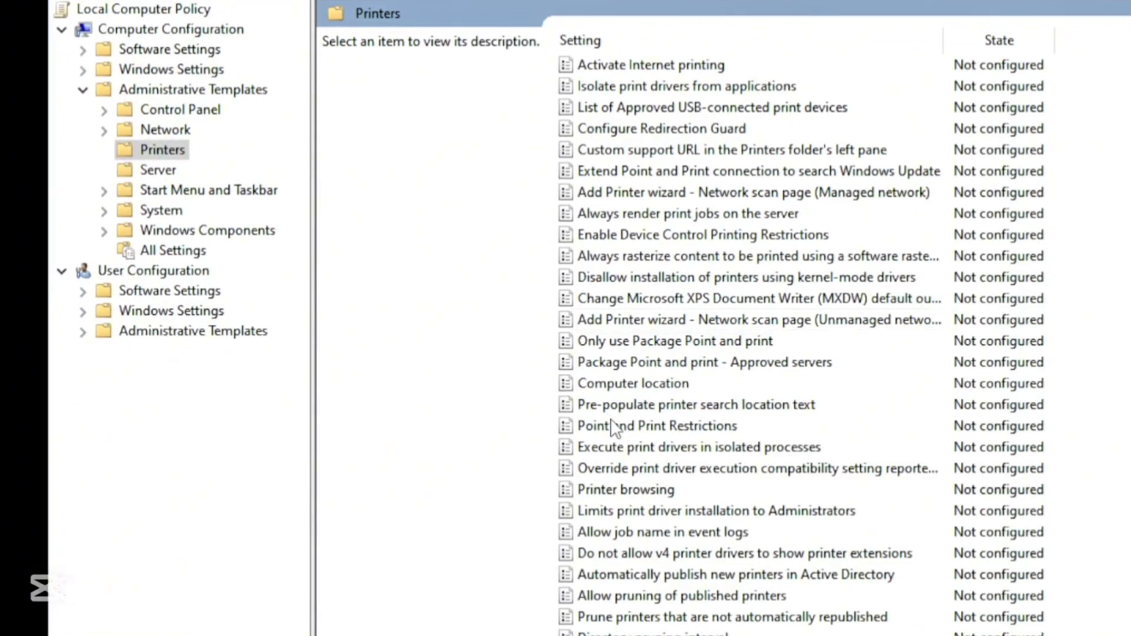
pyautogui.click(656, 426)
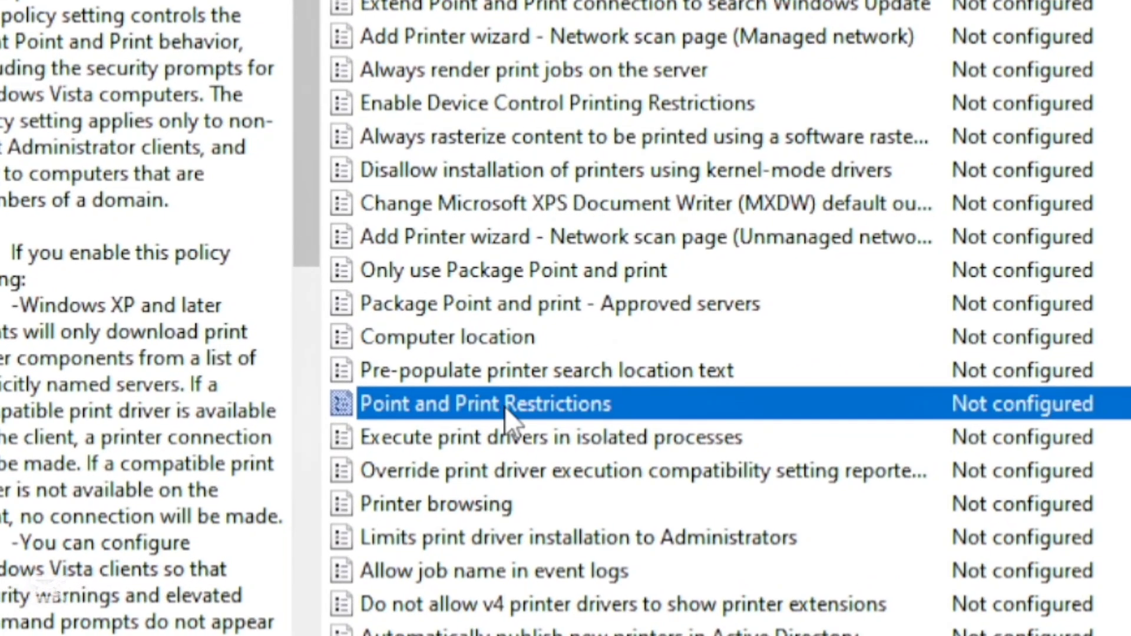
pyautogui.moveTo(562, 437)
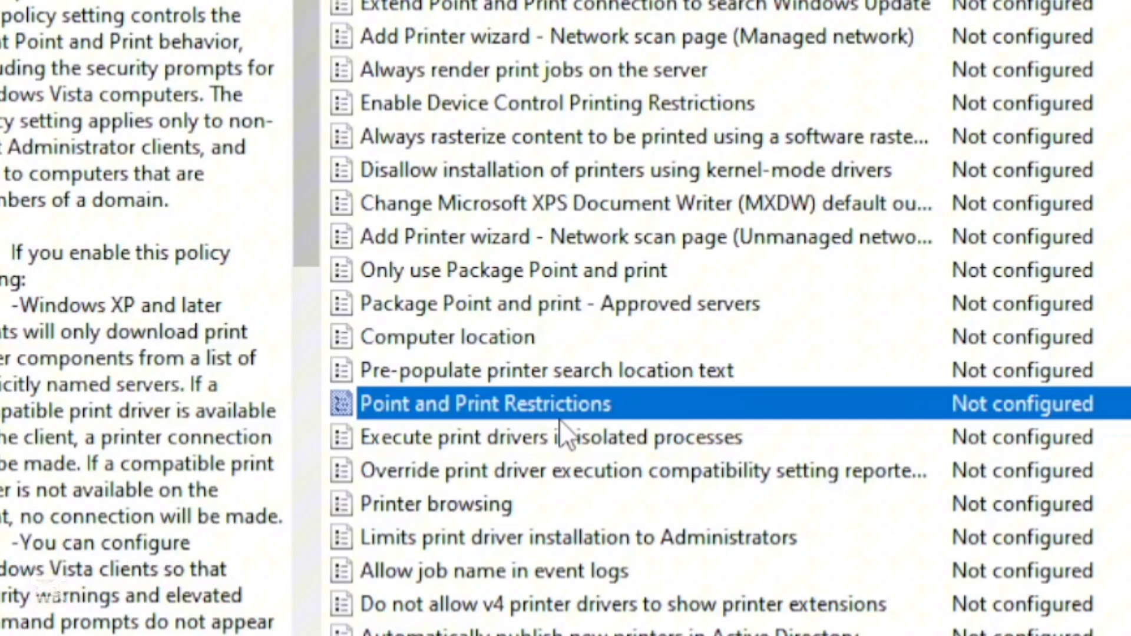
pyautogui.doubleClick(484, 403)
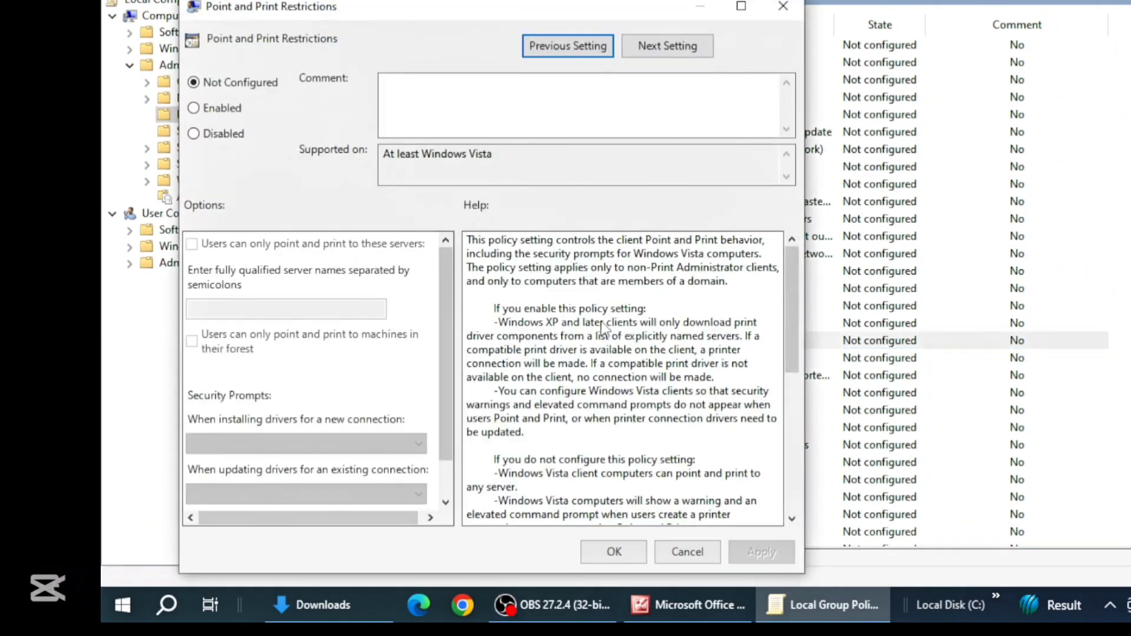
# Set Point and Print Restrictions to Disabled, apply, and confirm
pyautogui.click(193, 134)
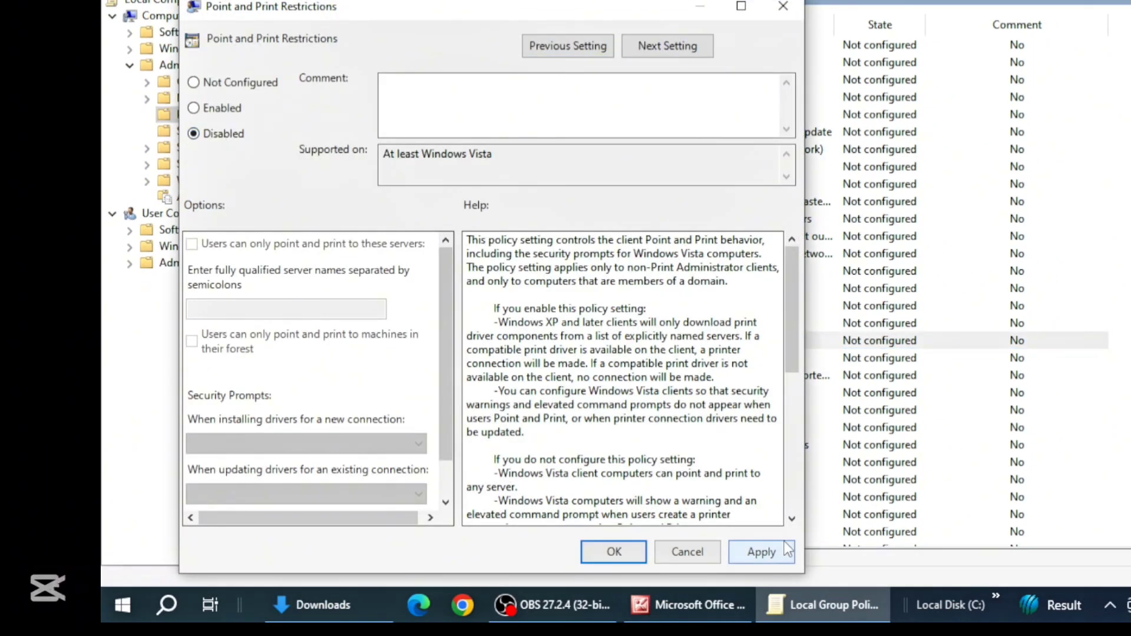
pyautogui.click(761, 552)
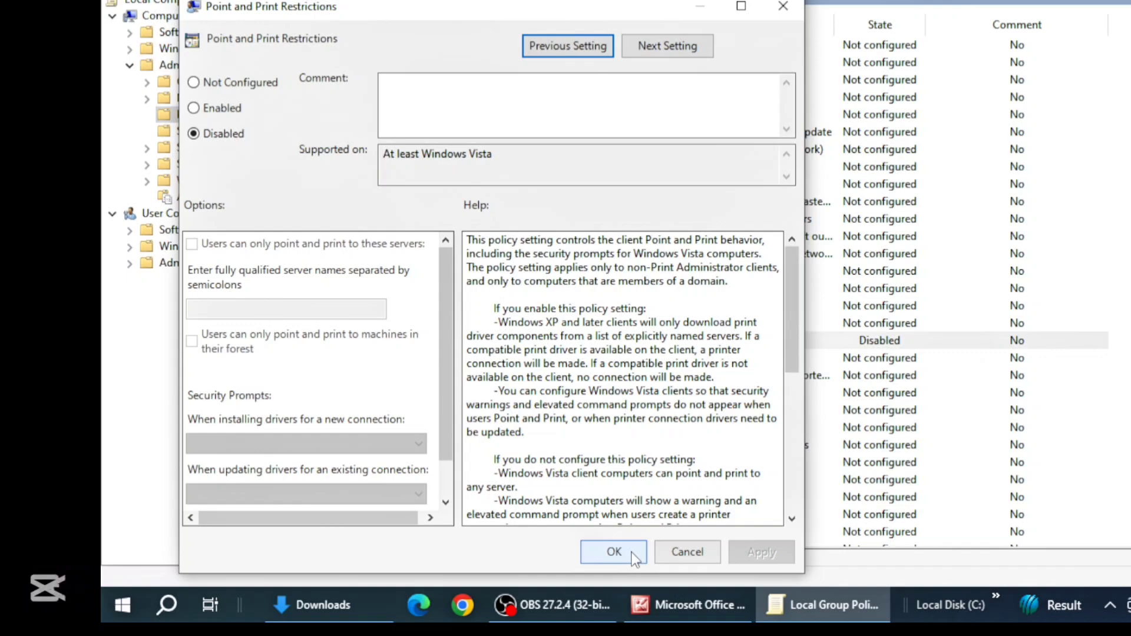
pyautogui.click(613, 551)
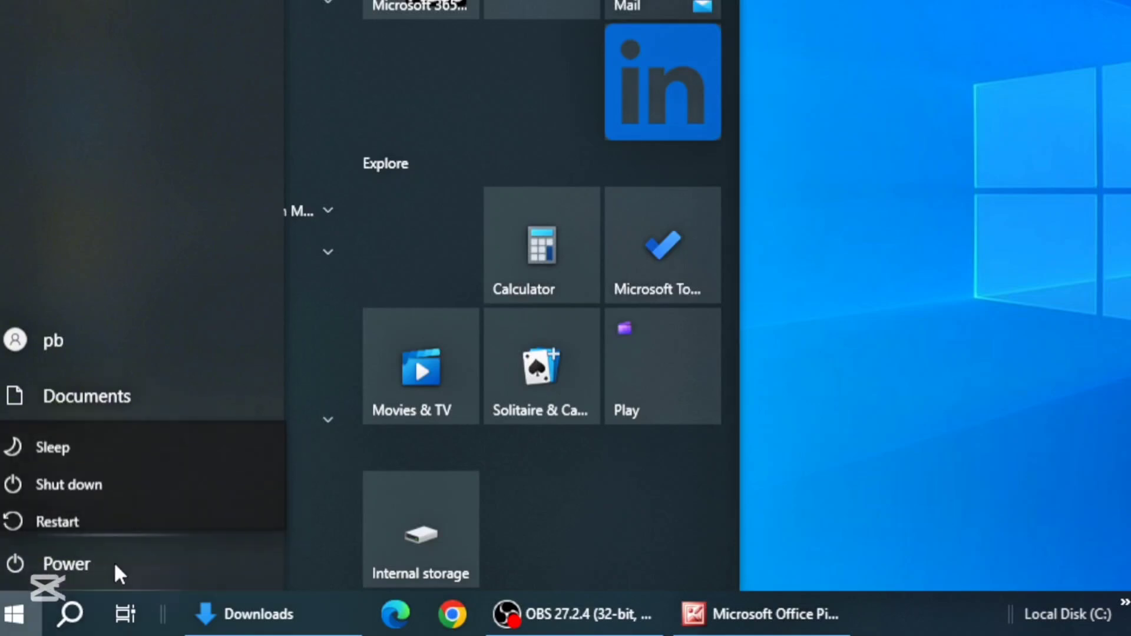
pyautogui.moveTo(173, 505)
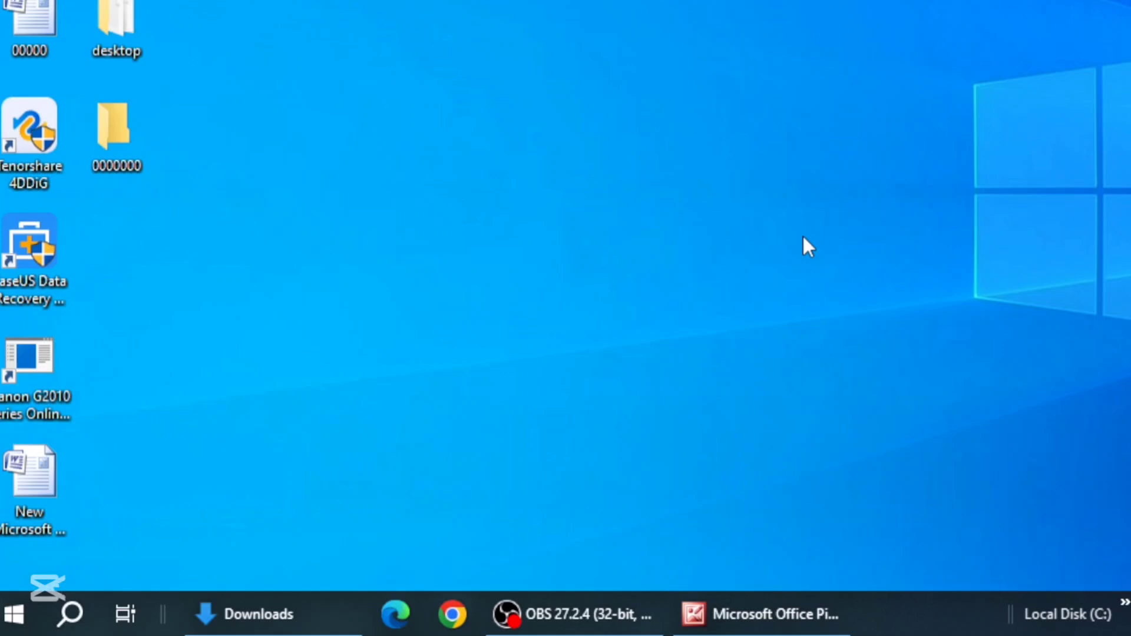
pyautogui.moveTo(363, 303)
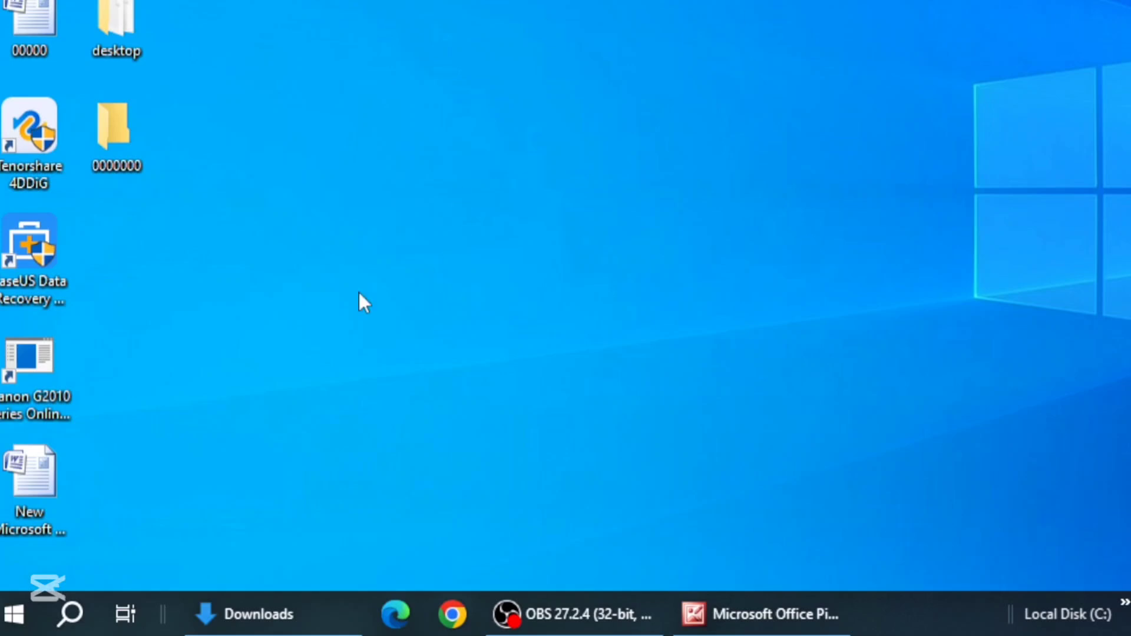
pyautogui.moveTo(146, 443)
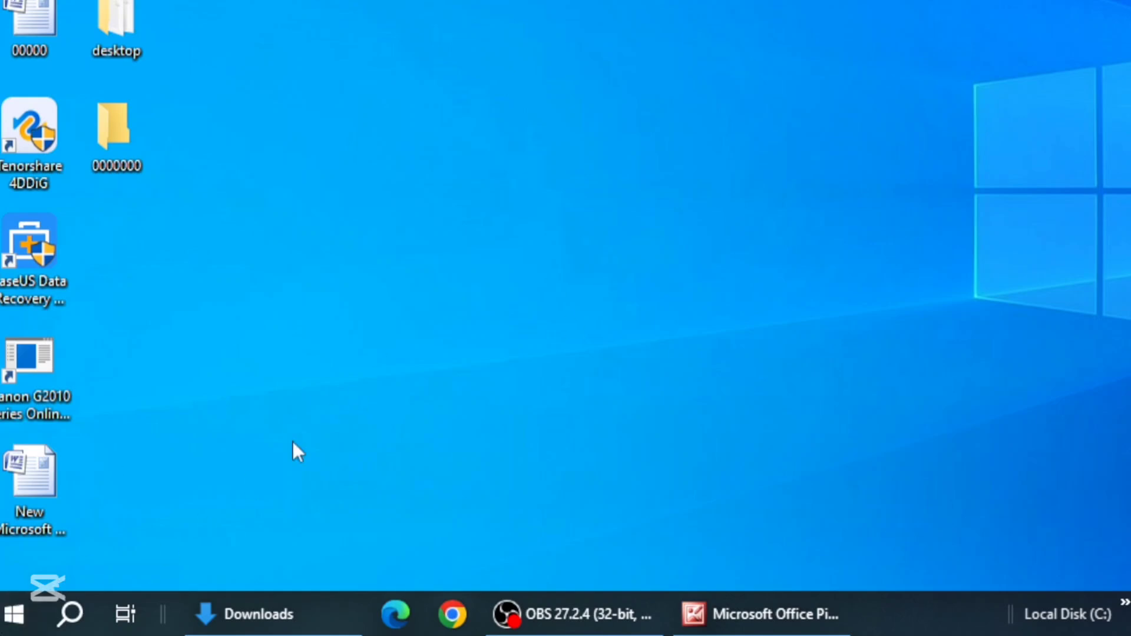
pyautogui.moveTo(440, 238)
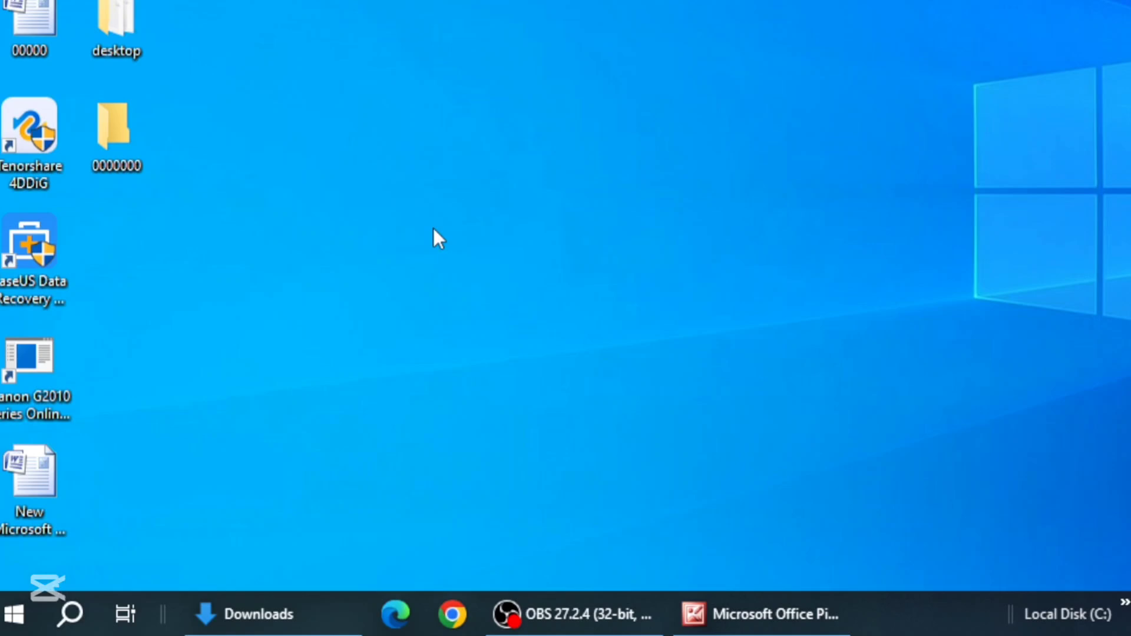
pyautogui.moveTo(431, 158)
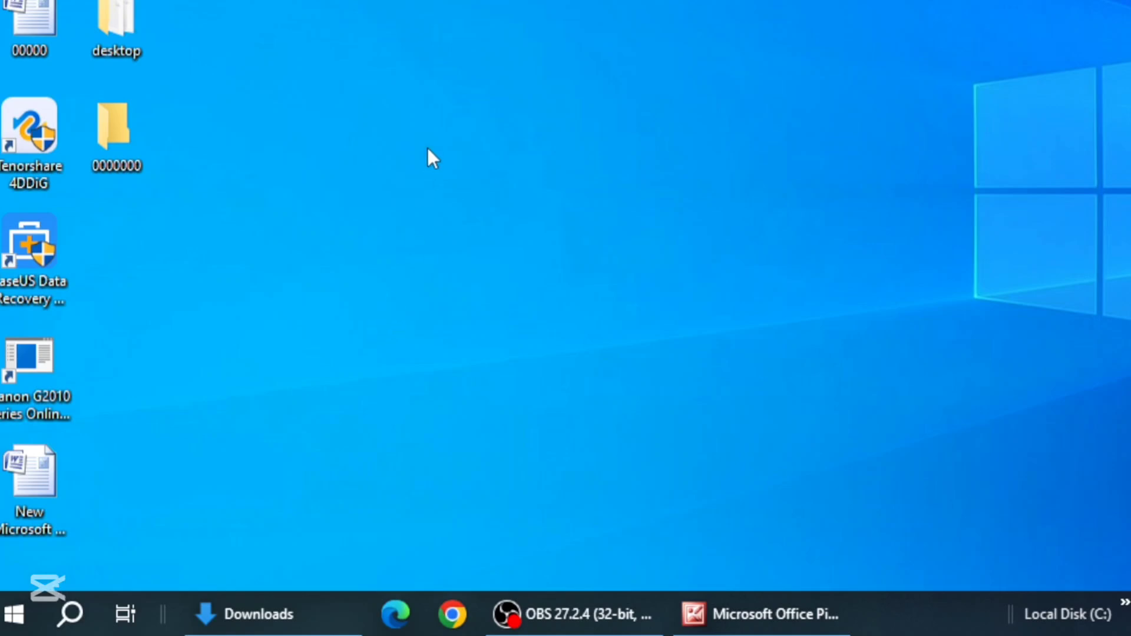
pyautogui.moveTo(446, 142)
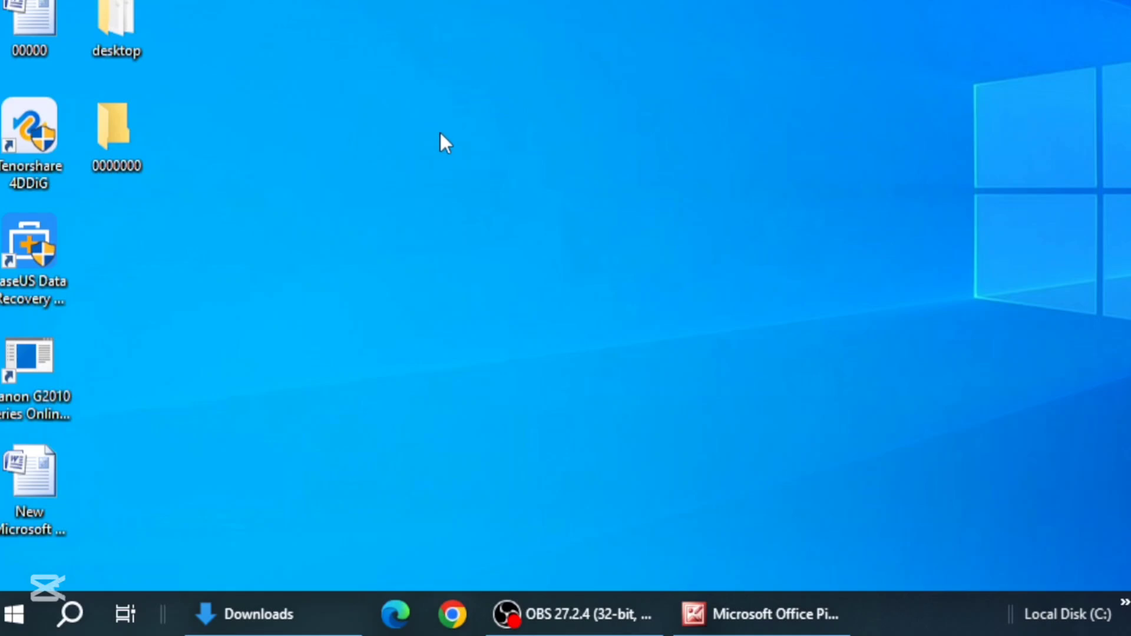
pyautogui.moveTo(481, 388)
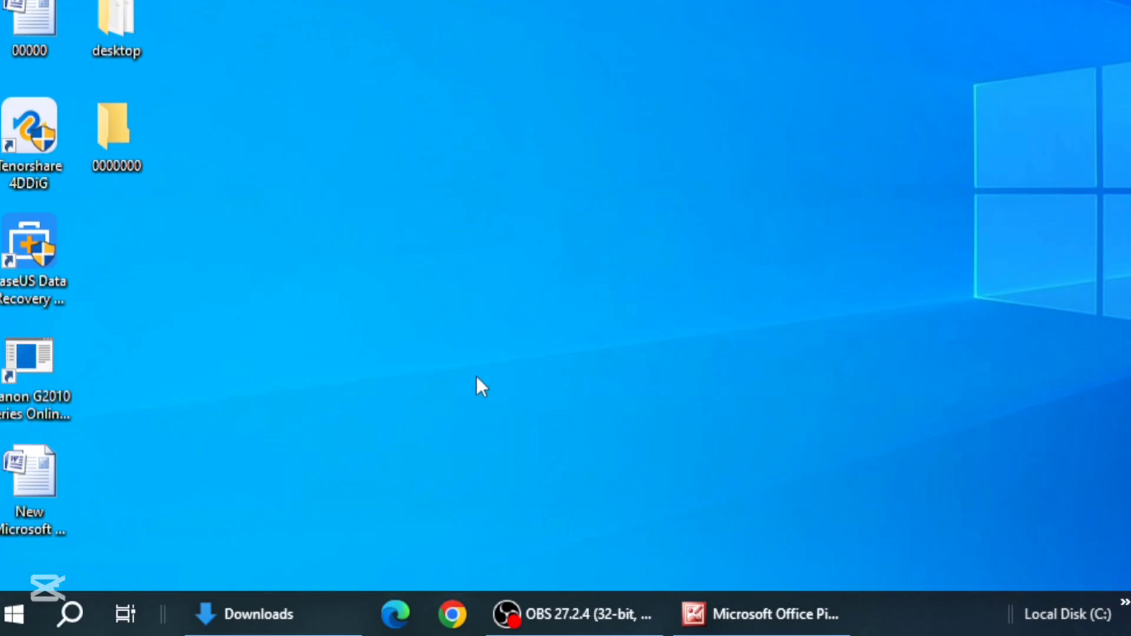